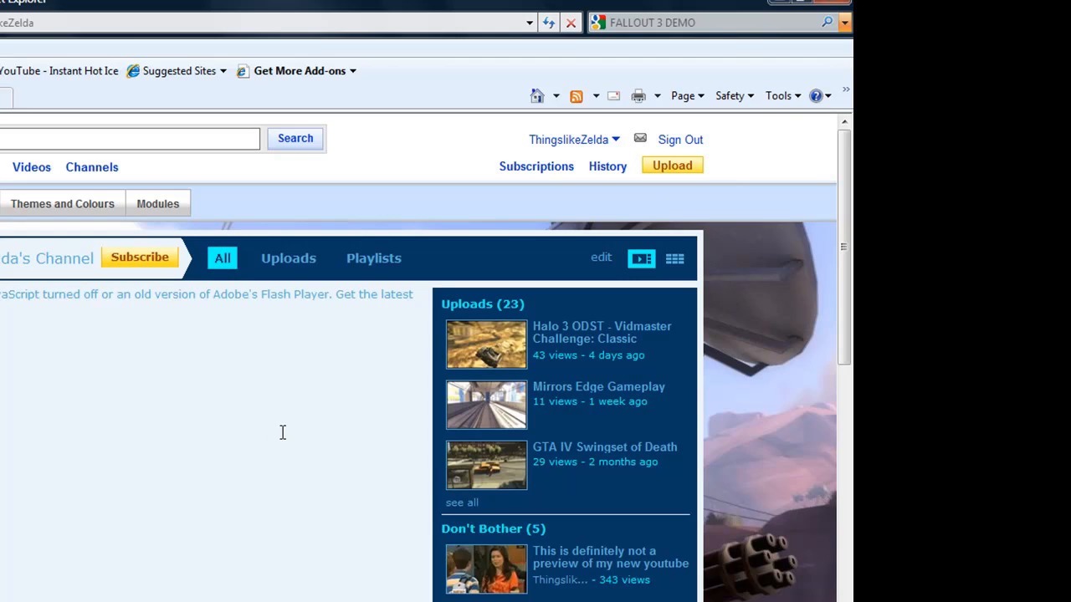
Step: Open Internet Options from the Tools menu
left_click(780, 95)
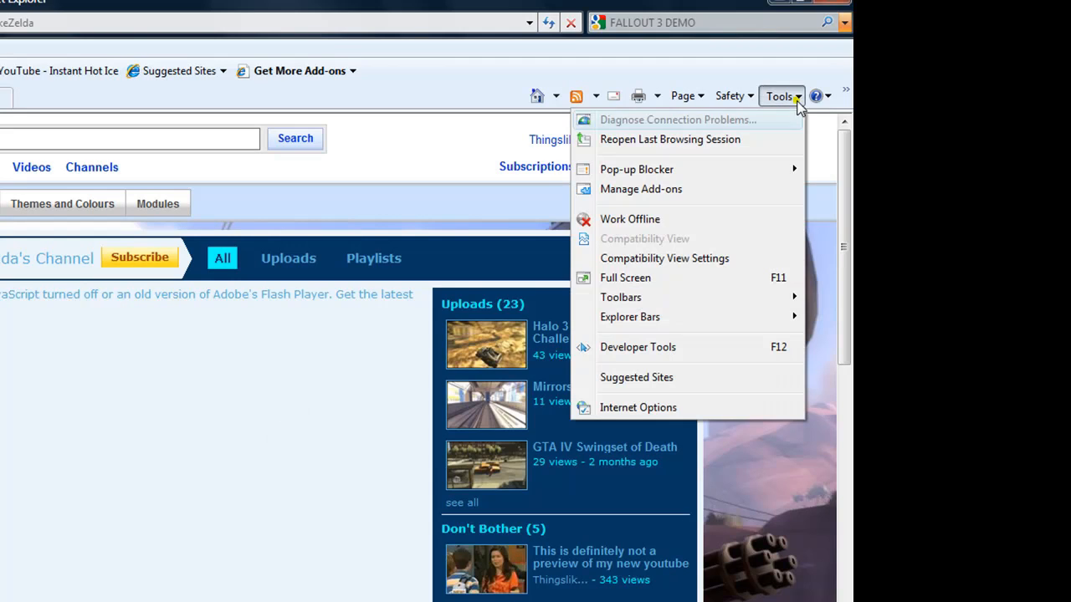
mouse_move(670, 400)
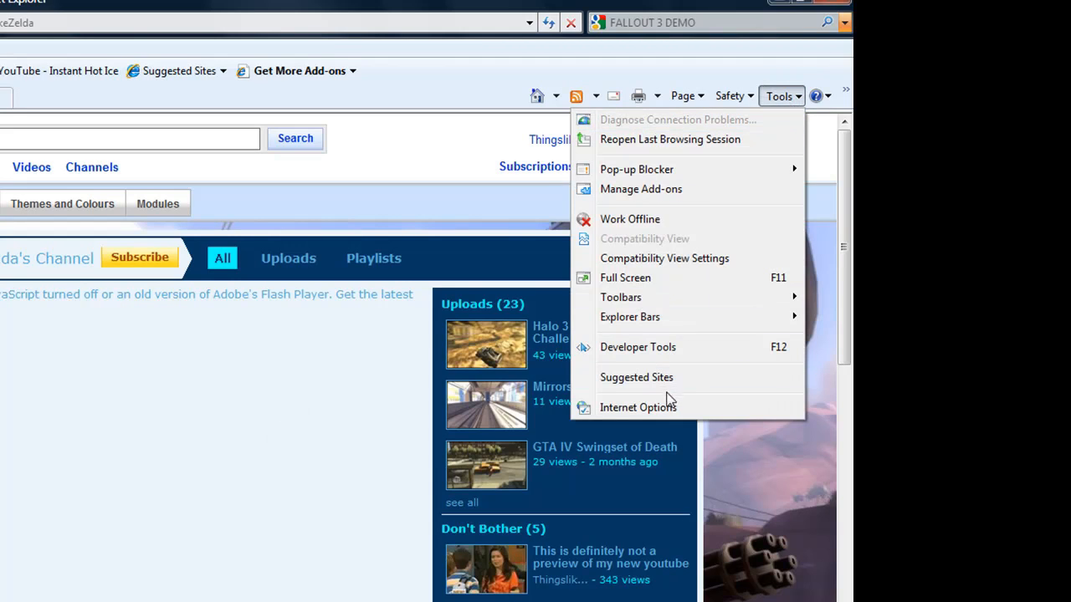
left_click(637, 407)
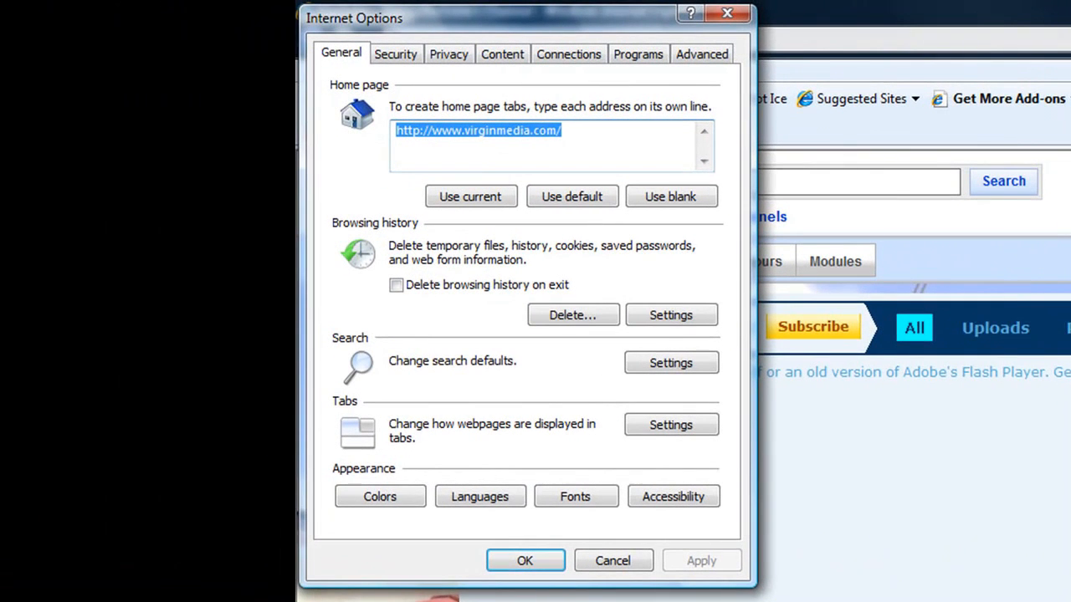
Step: Open the Internet zone's Custom level security settings on the Security tab
left_click(395, 53)
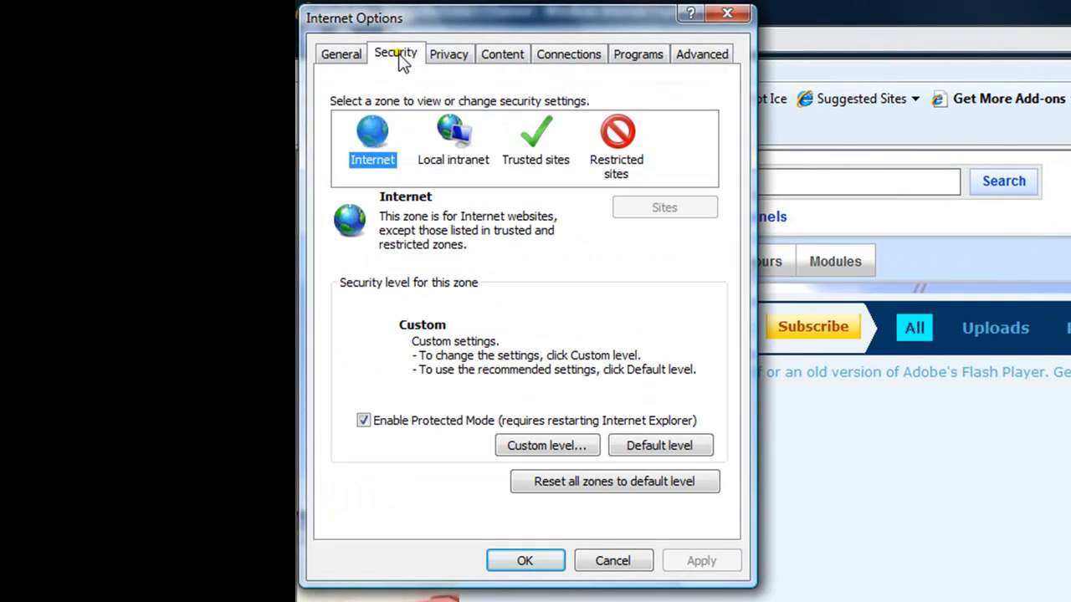
mouse_move(360, 155)
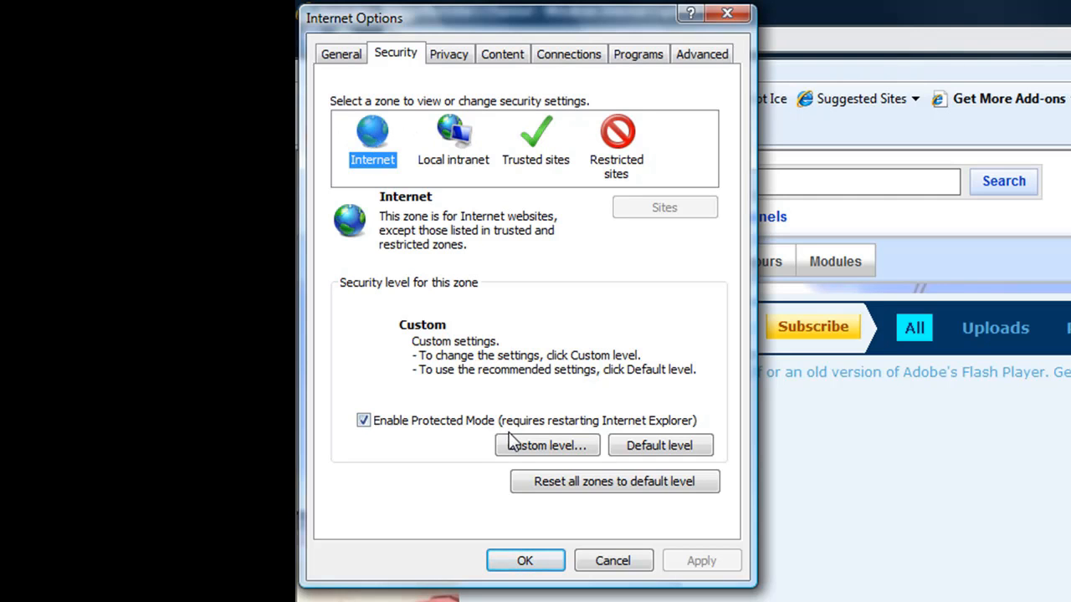
left_click(546, 445)
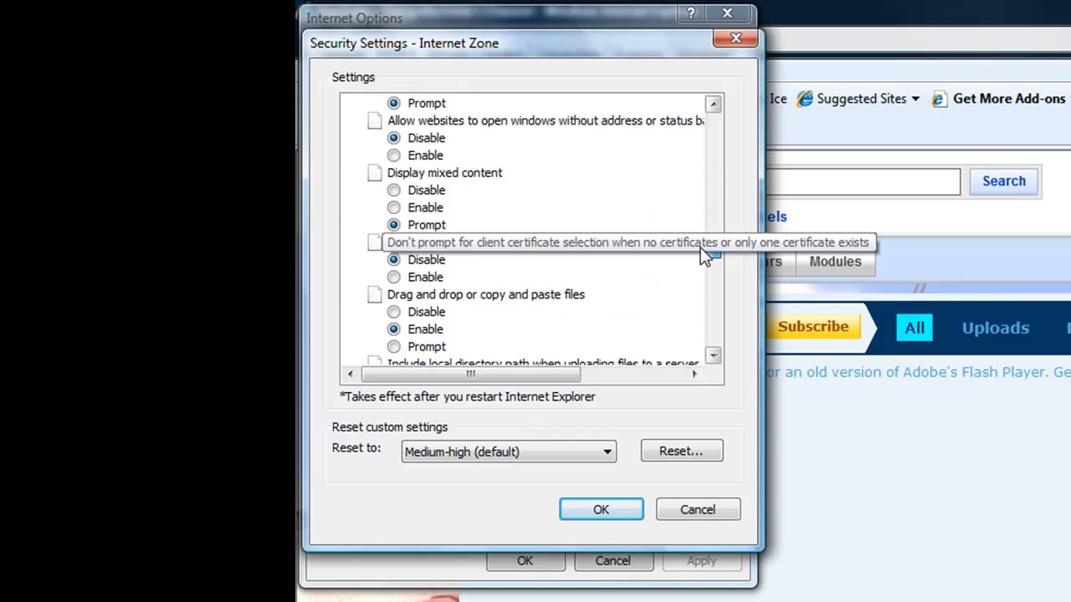
Step: Set Active scripting to Enable and confirm the custom security settings
scroll("down", 3)
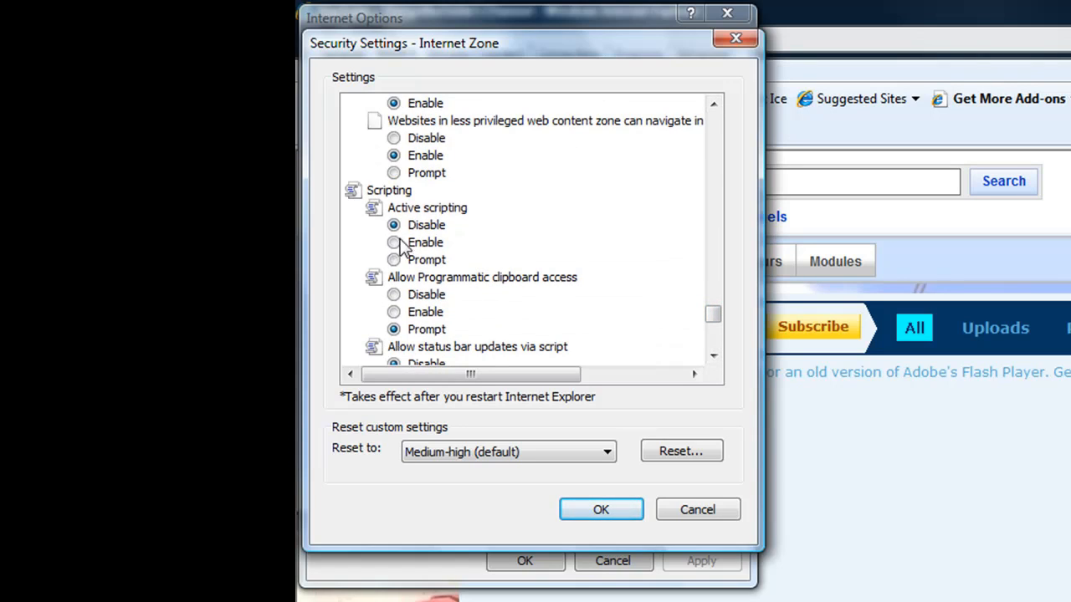
left_click(393, 242)
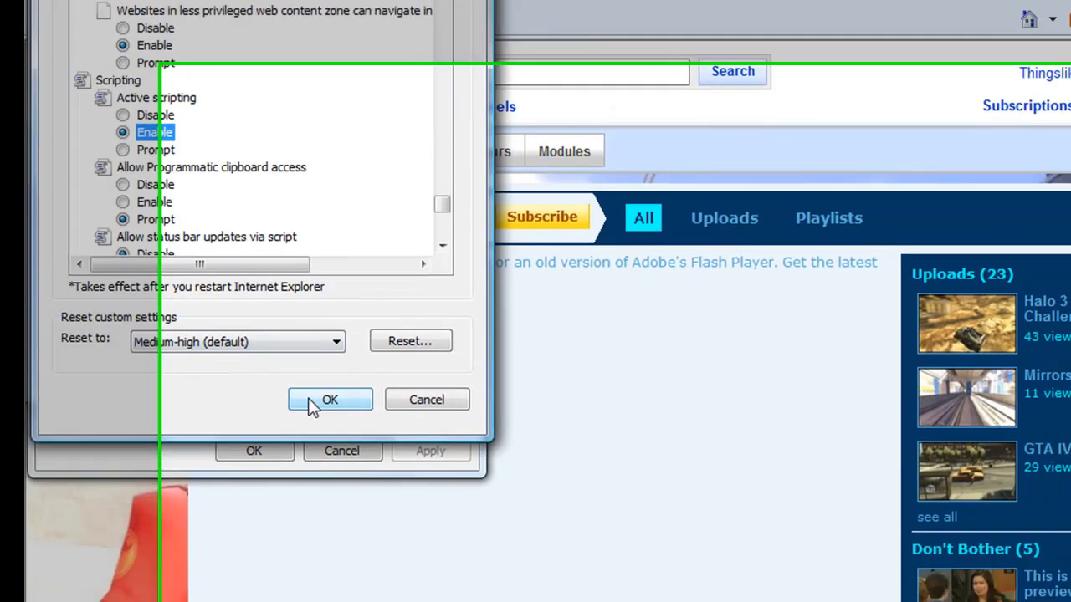
left_click(330, 399)
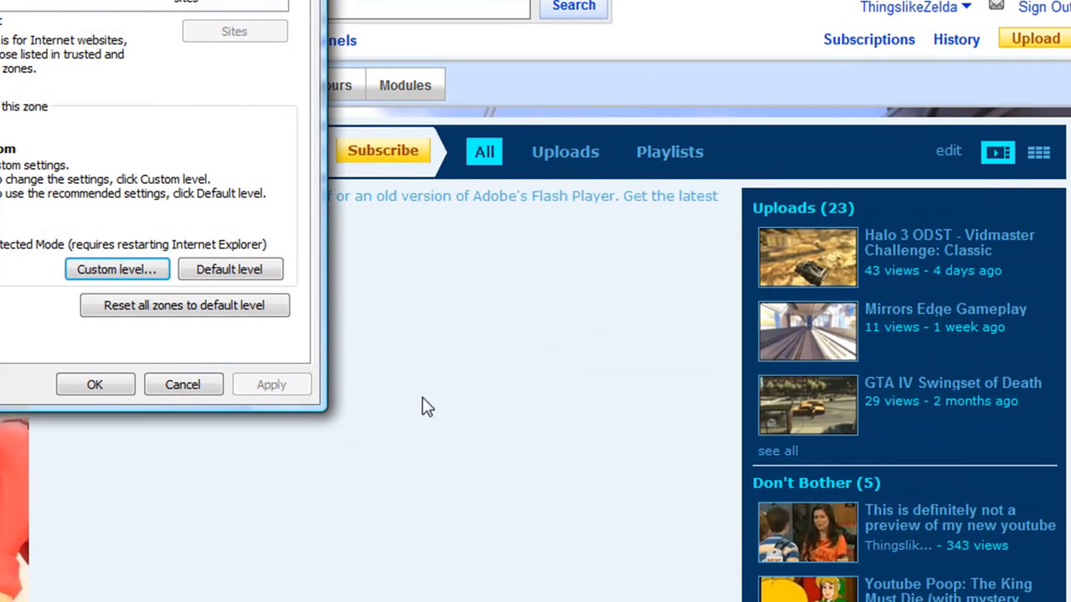
Step: Close Internet Options, refresh the YouTube channel page and play the Halo 3 ODST video
left_click(95, 384)
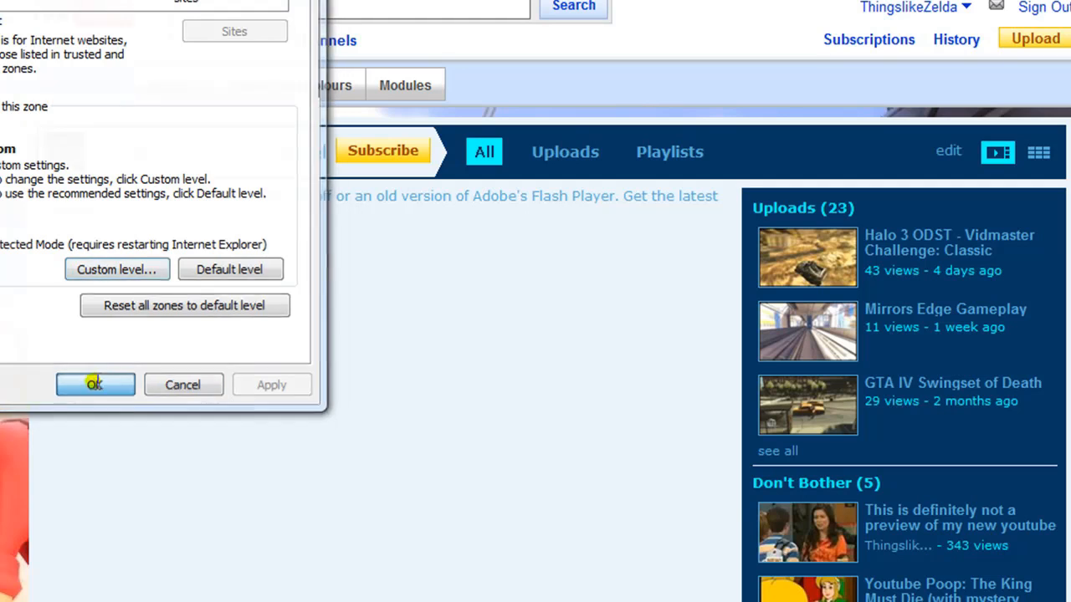
left_click(95, 384)
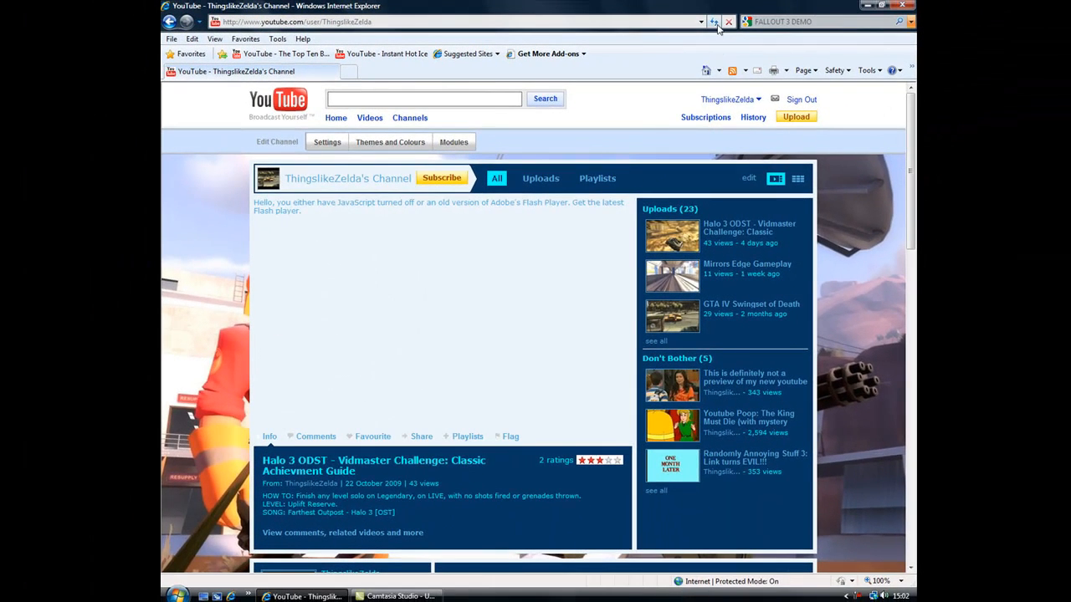
left_click(715, 22)
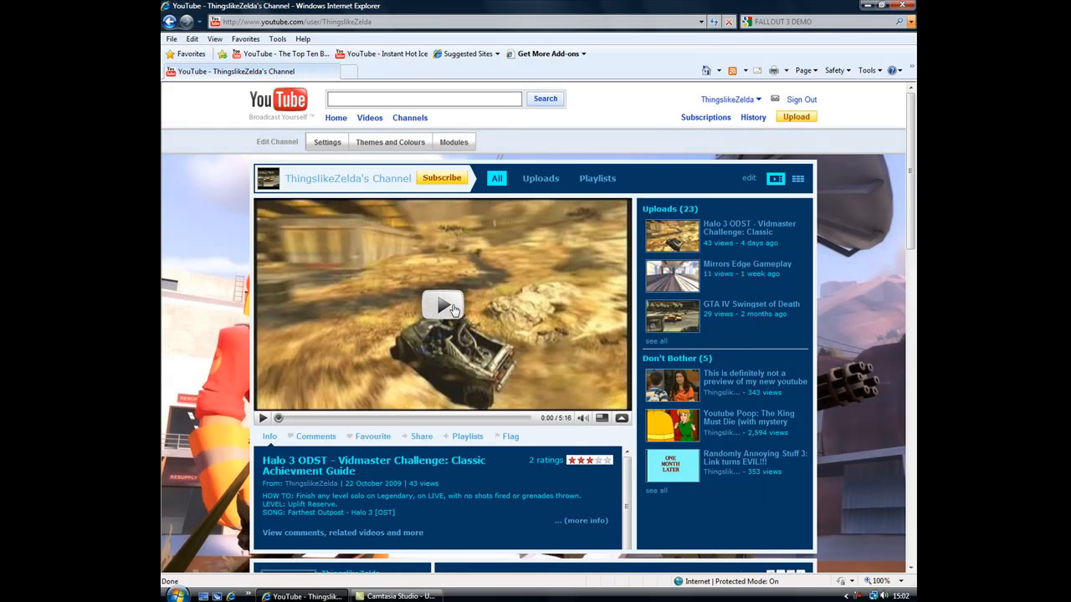
left_click(442, 305)
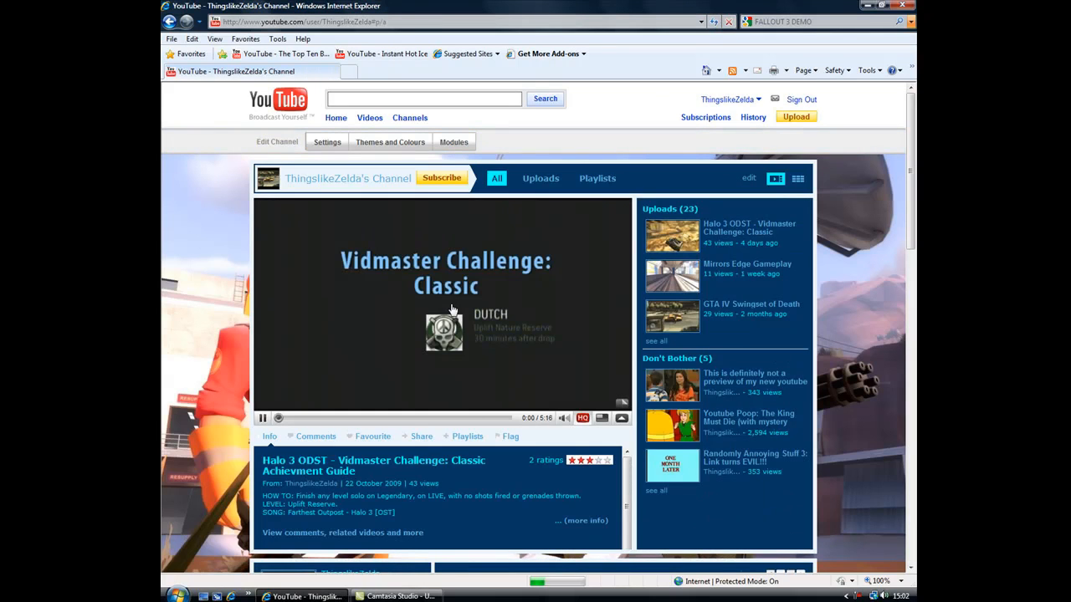